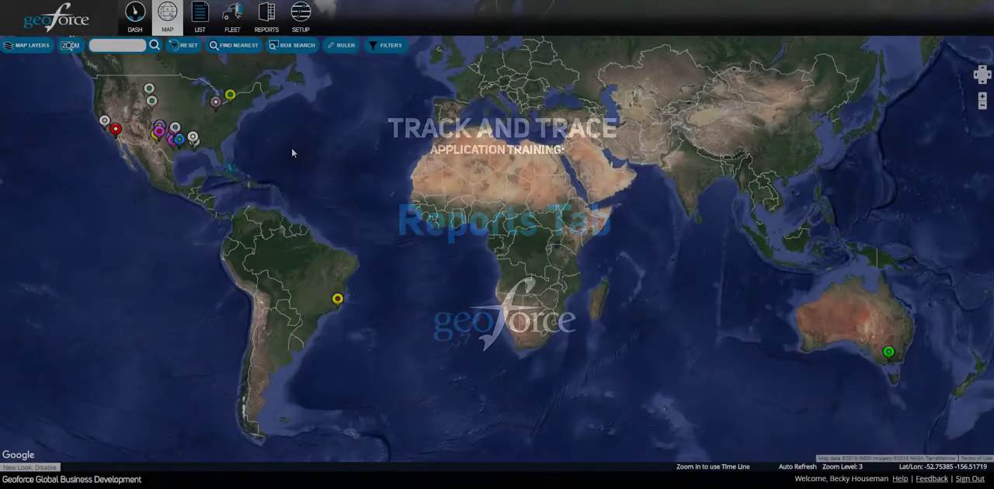
Step: Go to Reports and scroll the list to the Asset Movement Excel report's run options
click(267, 14)
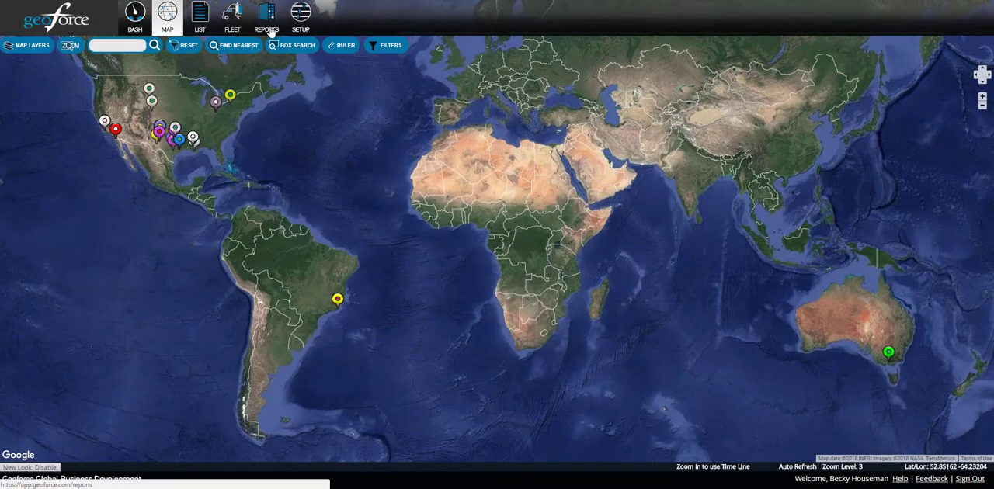
click(267, 15)
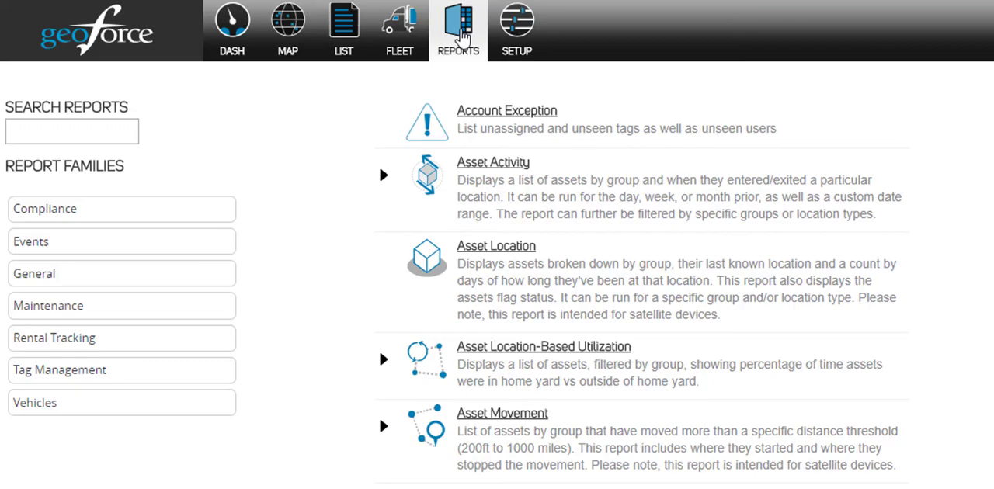
scroll(down, 3)
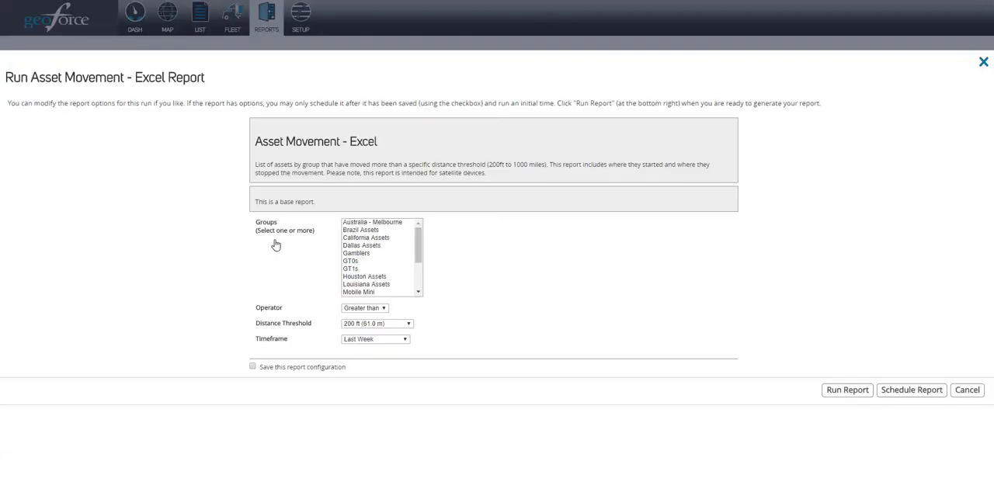
mouse_move(359, 243)
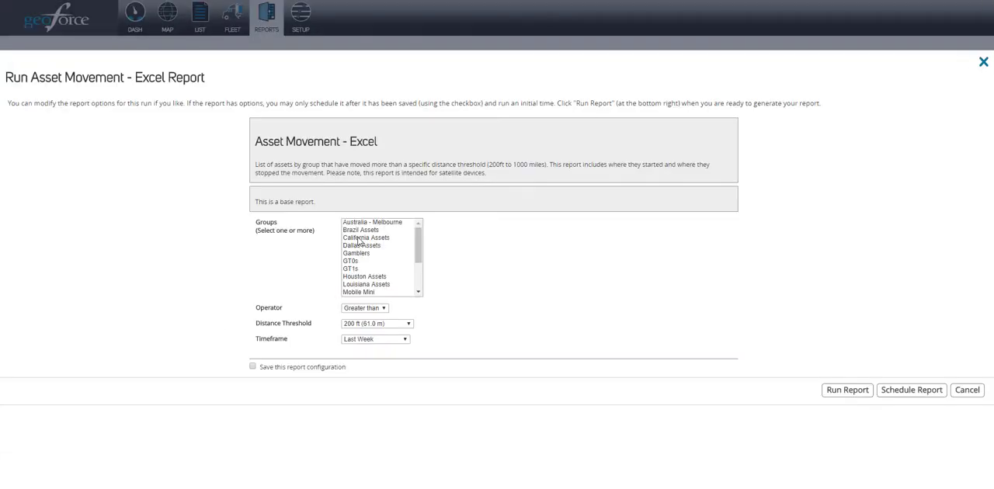
Step: Select California, Dallas and Louisiana Assets, a 500 ft distance threshold, and Last Month timeframe
click(366, 238)
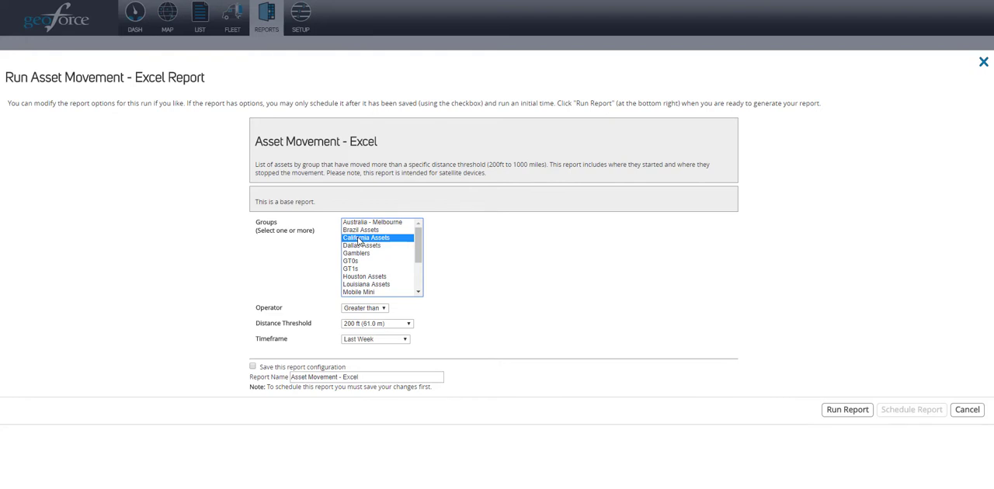
click(362, 245)
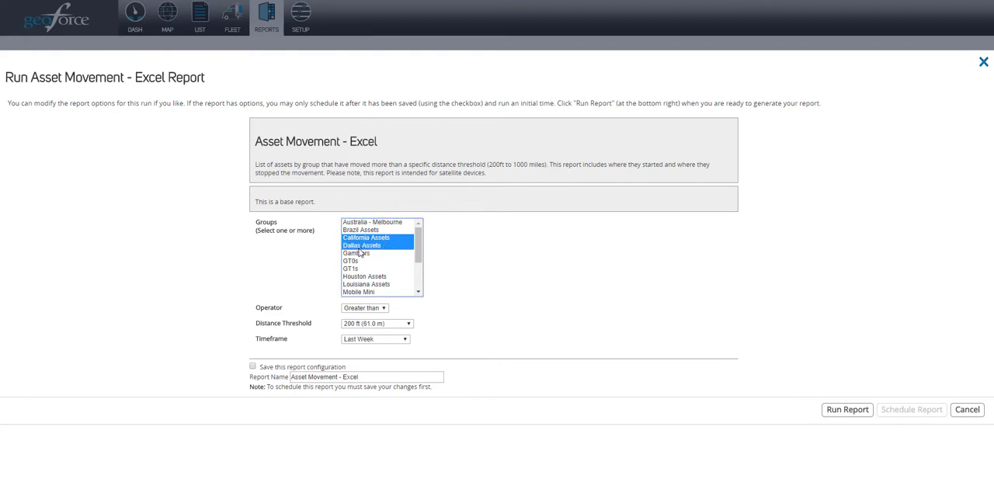
click(366, 284)
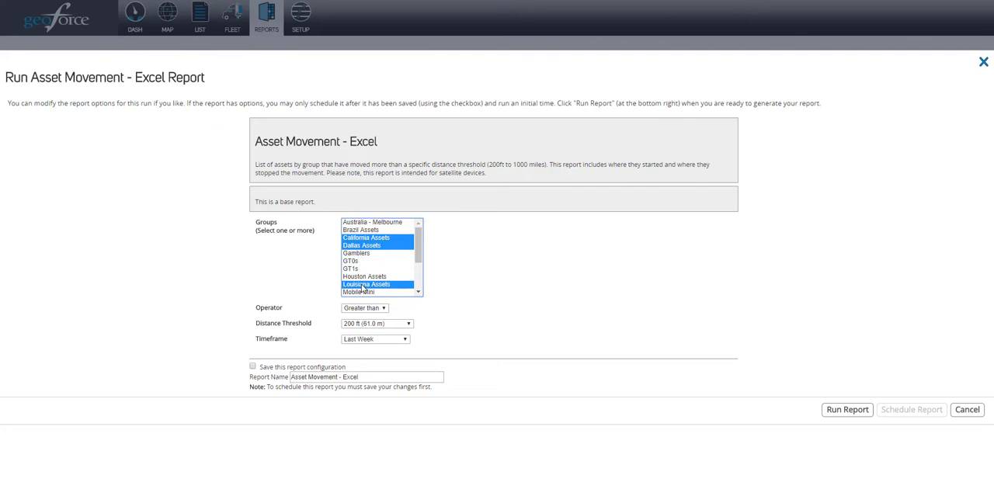
mouse_move(407, 322)
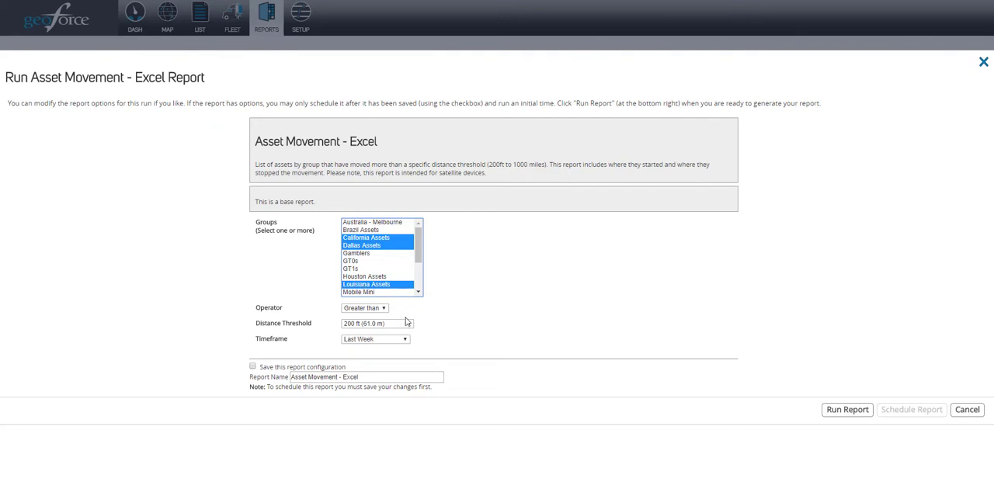
click(376, 323)
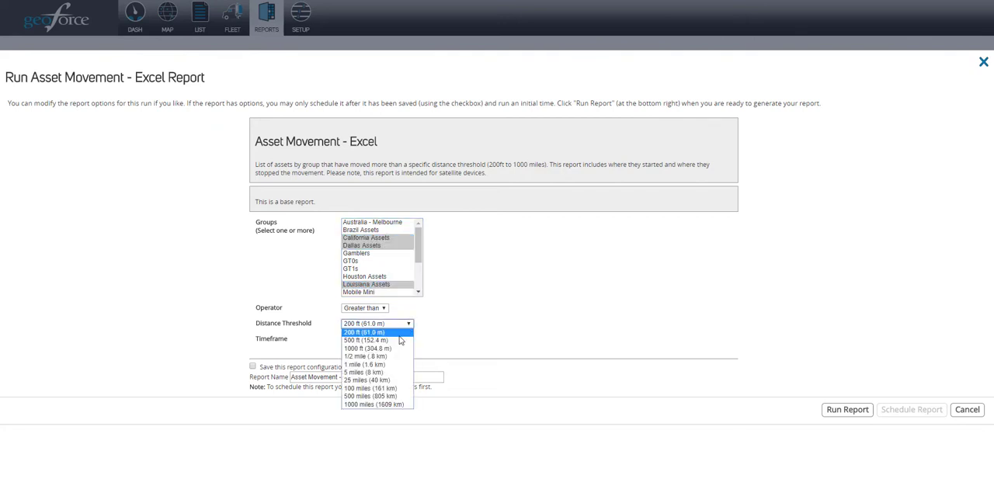
click(363, 341)
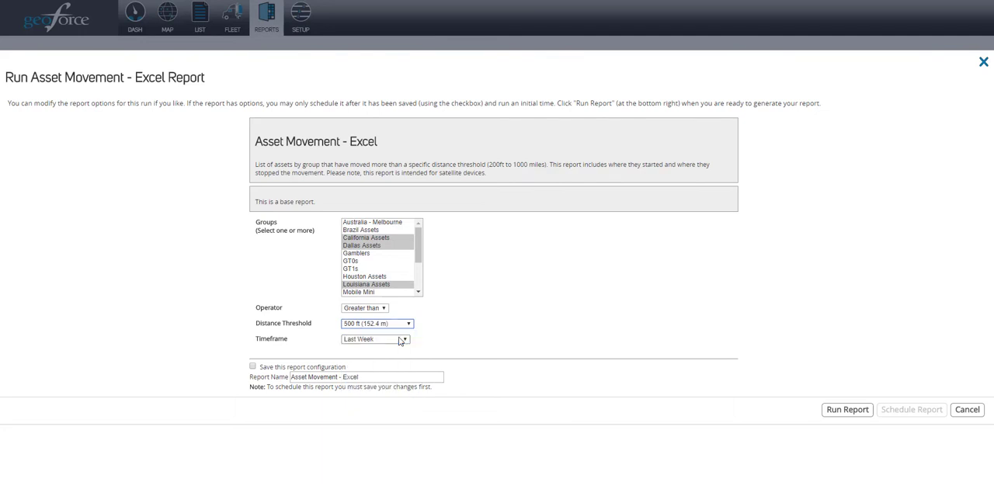
click(376, 338)
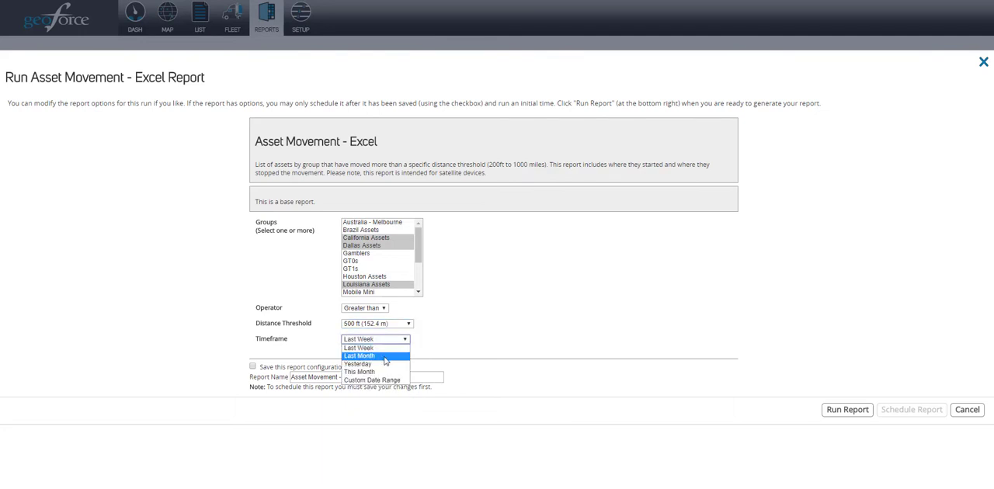
click(357, 356)
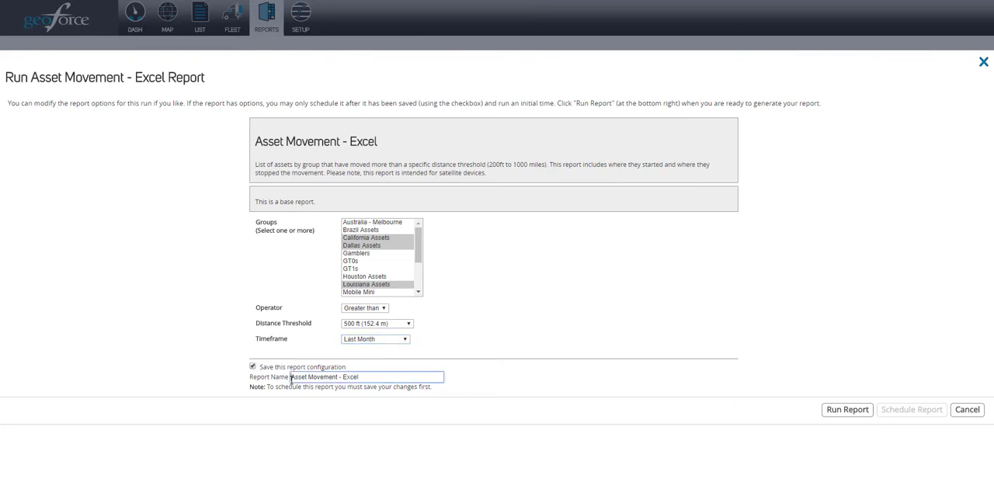
Step: Name the saved report configuration 'Monthly Asset Movement - Excel'
text(Monthly)
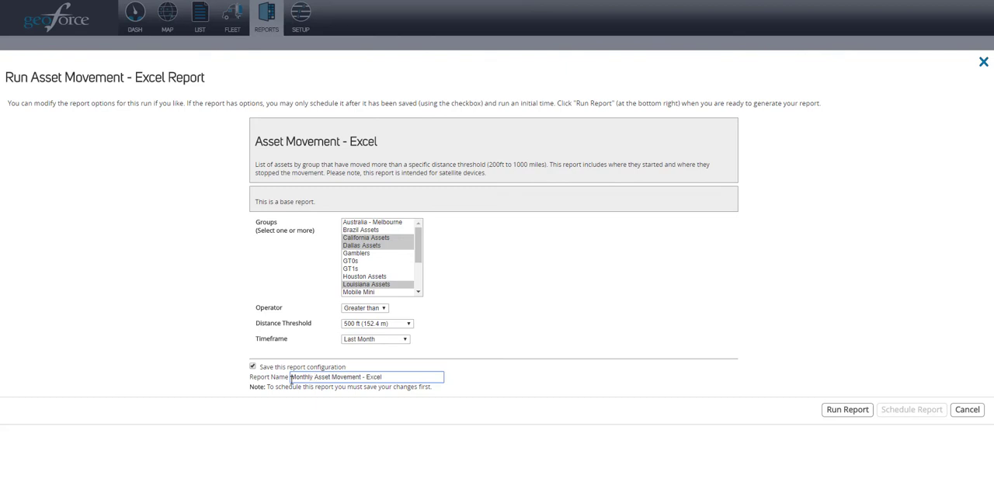
mouse_move(417, 415)
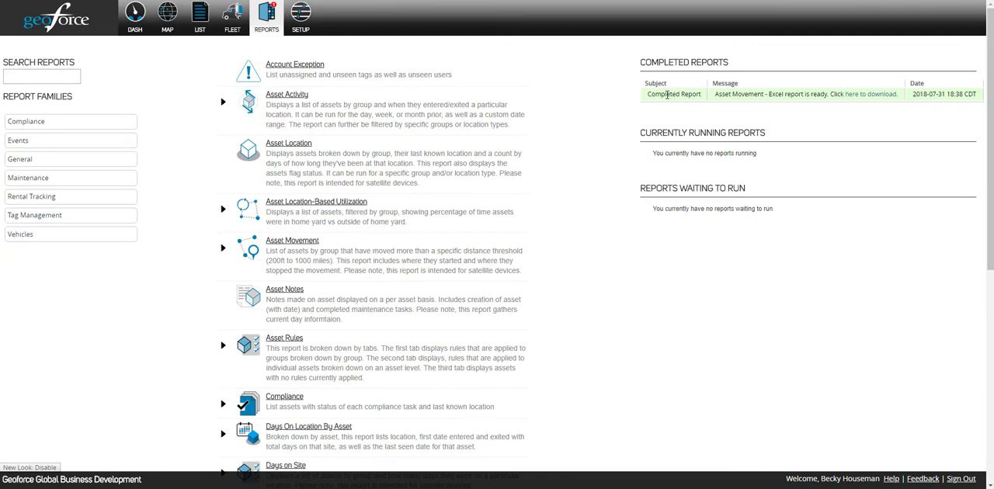
Step: Select the saved Monthly Asset Movement - Excel report and start a new schedule for it
click(224, 250)
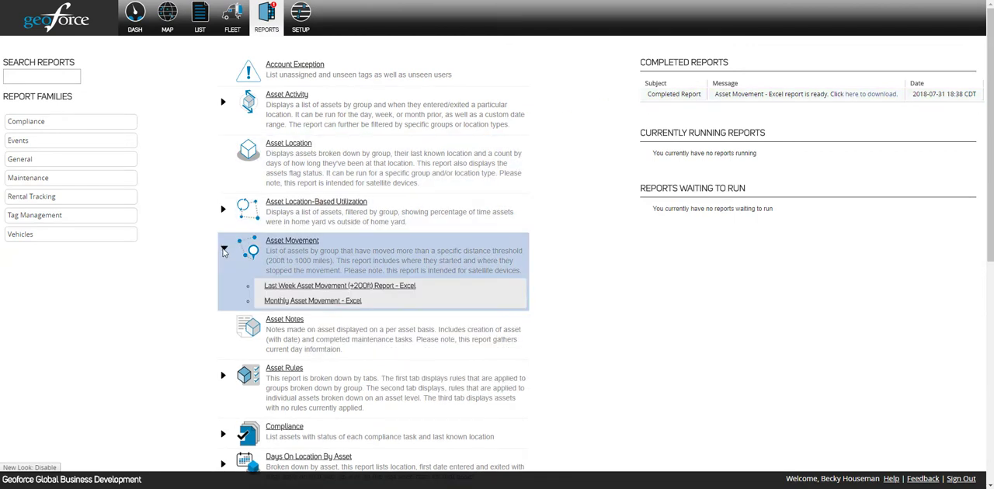
click(312, 301)
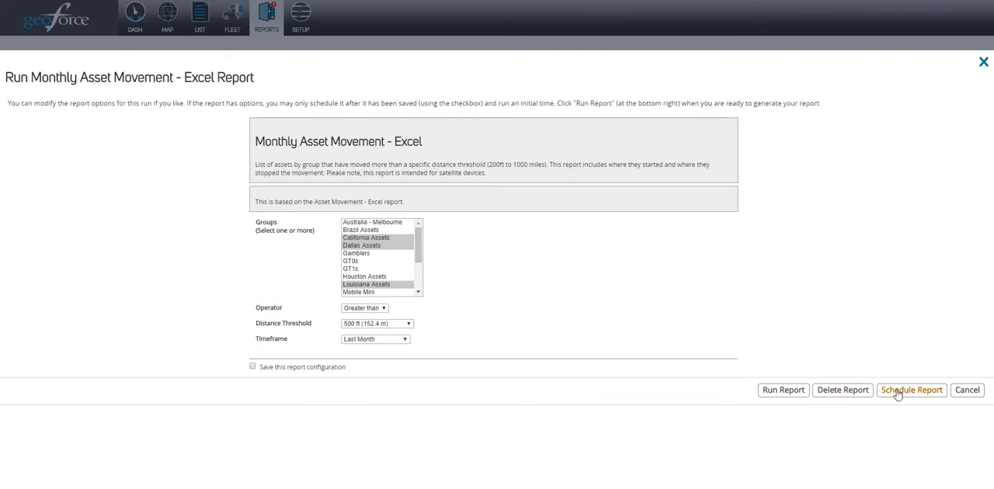
click(910, 390)
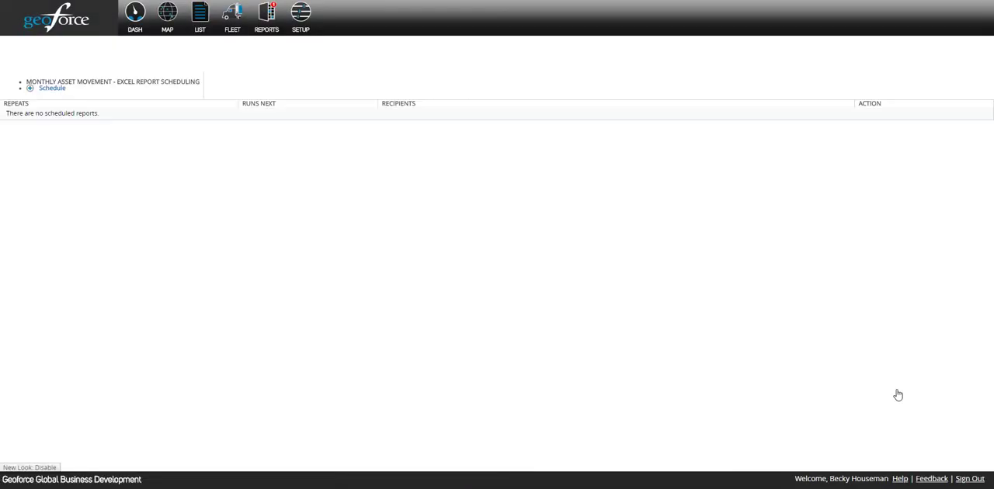
click(53, 87)
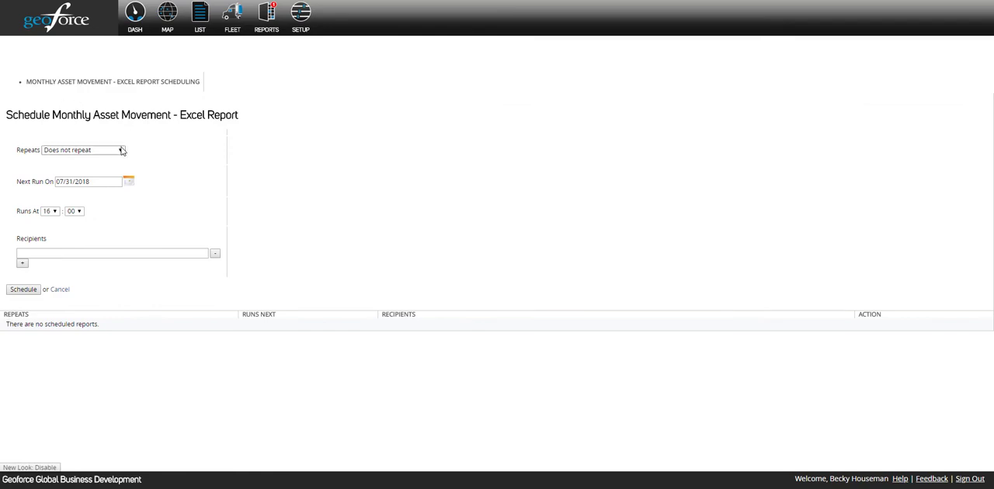
Step: Set the schedule to repeat First of Month and run at 06 hours
click(121, 149)
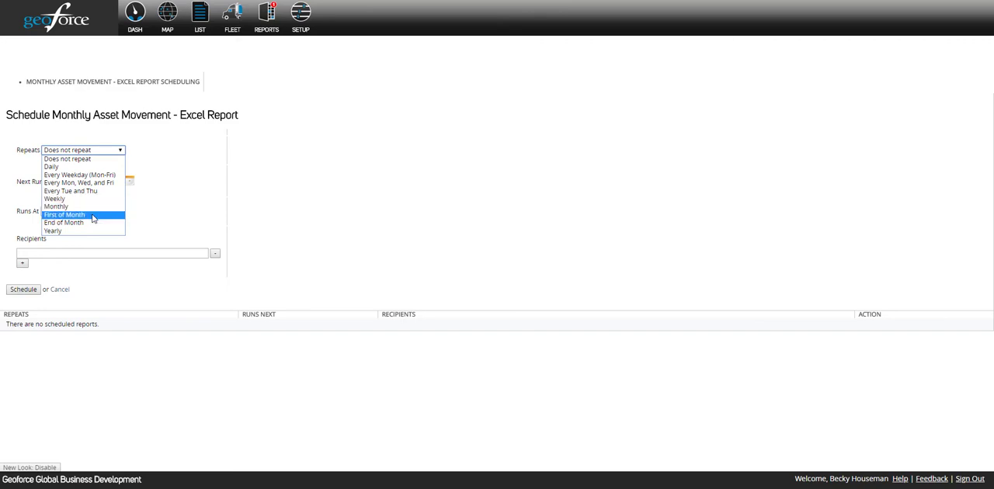
click(64, 215)
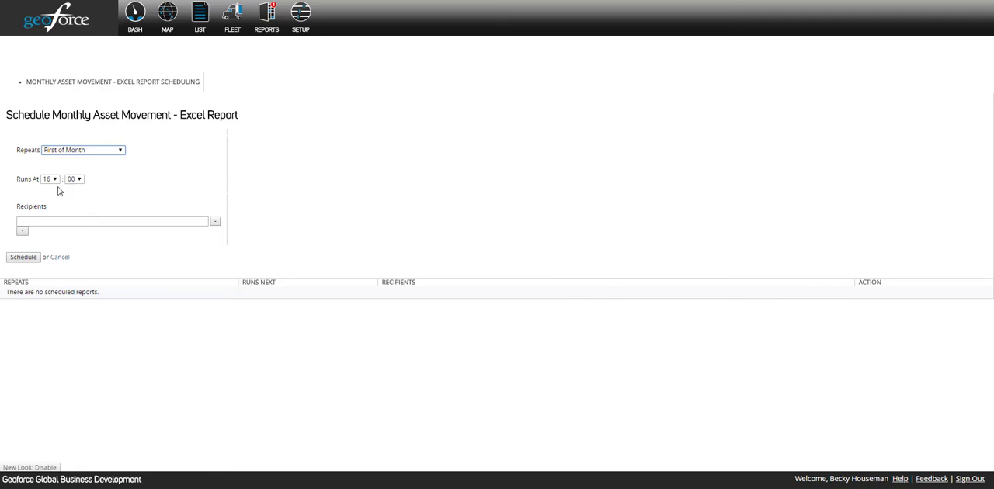
click(49, 178)
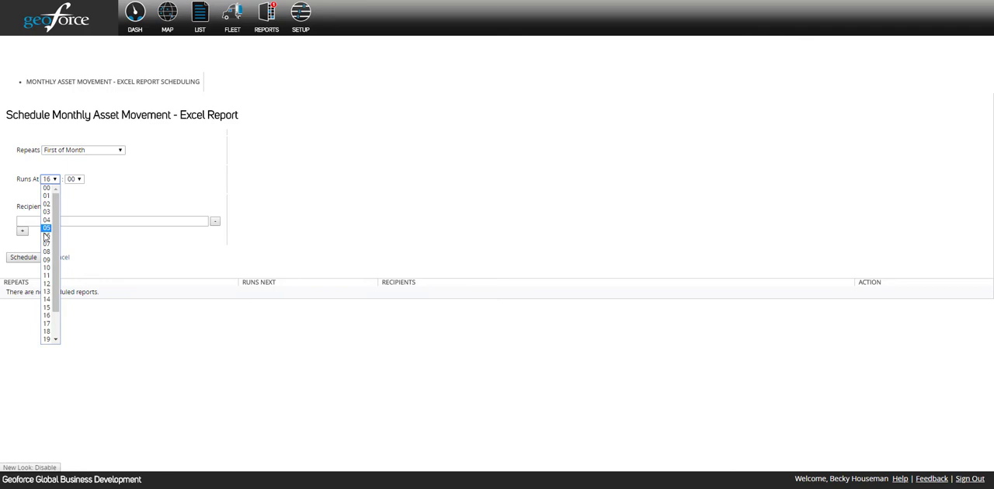
click(47, 244)
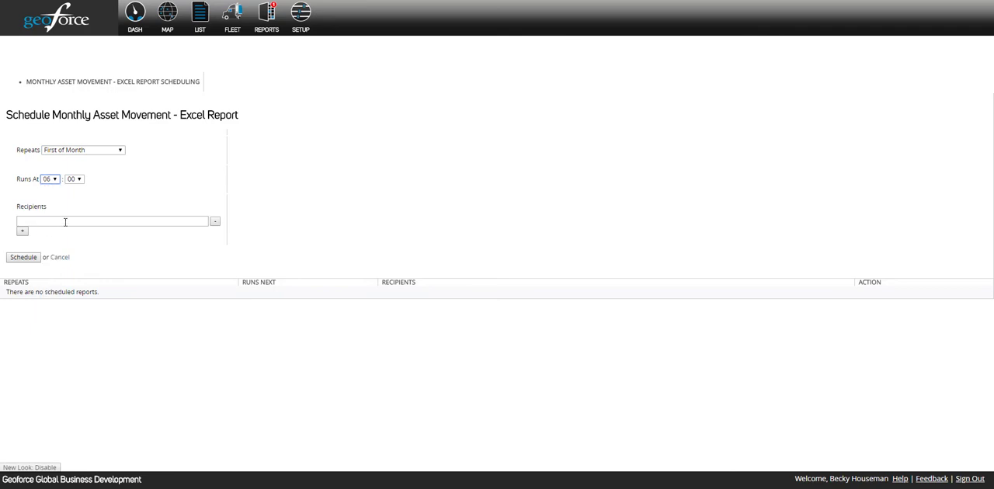
text(h)
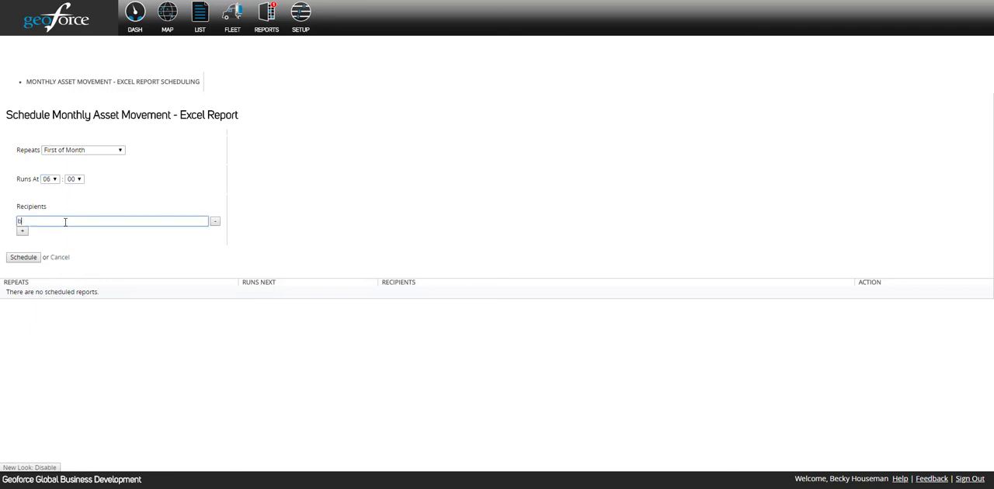
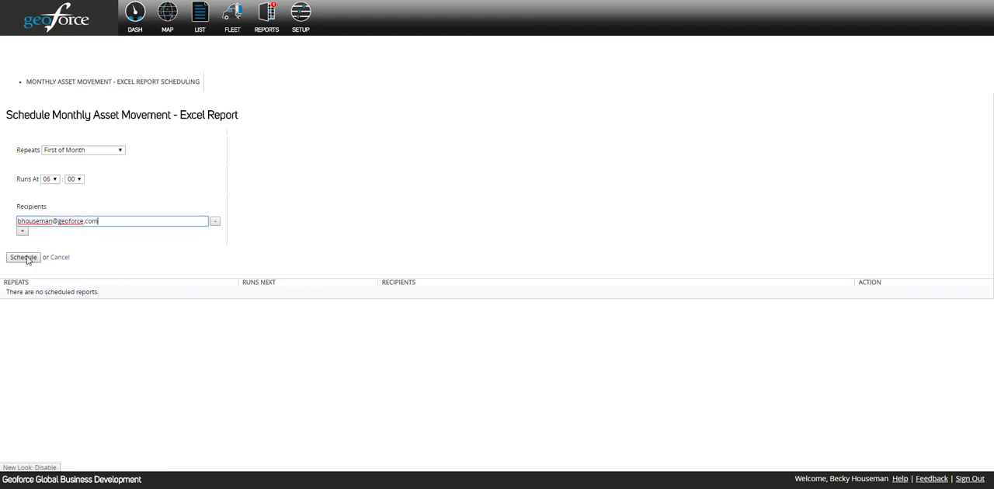
click(24, 258)
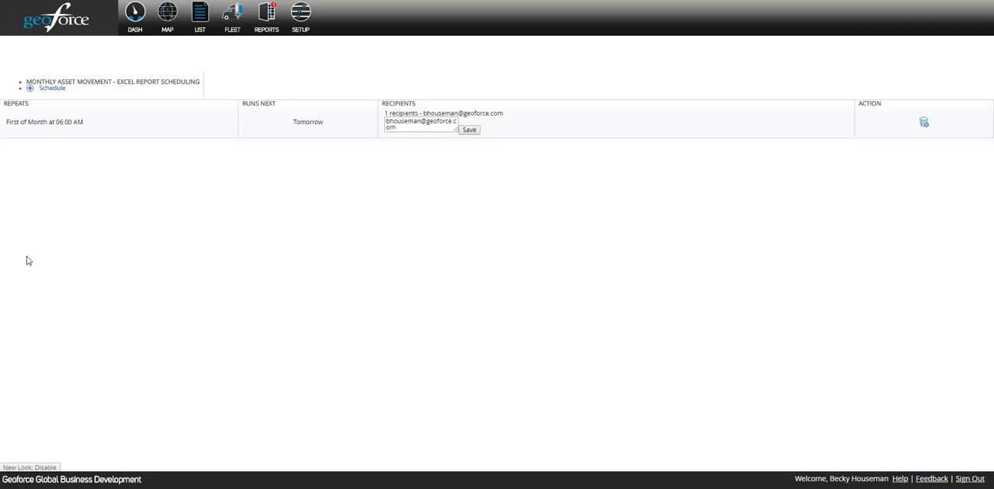